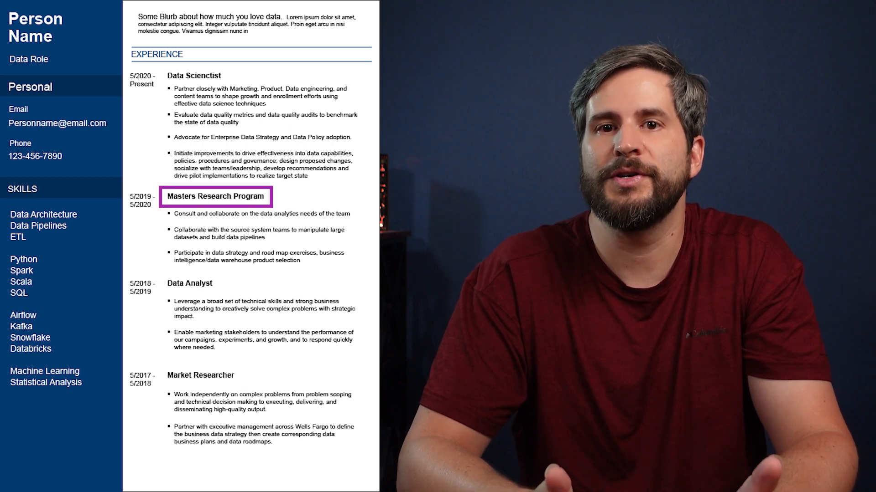
click(213, 196)
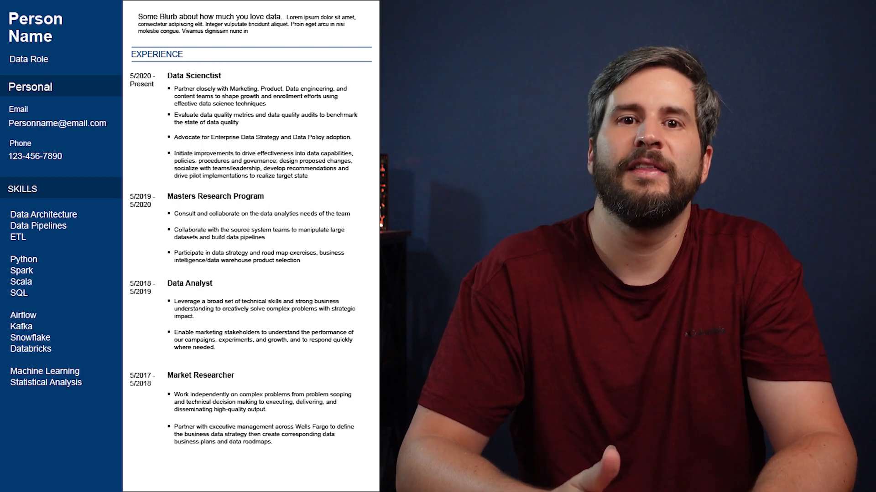